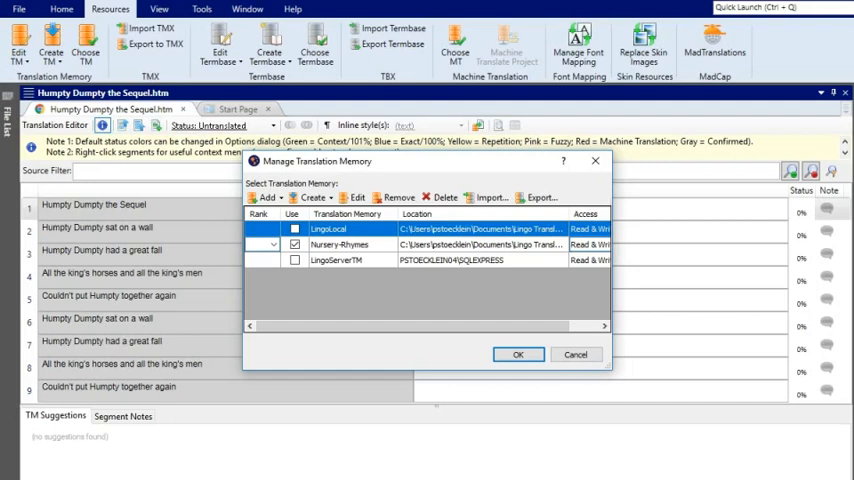
Step: Select the Nursery-Rhymes translation memory for the Humpty Dumpty document in Manage Translation Memory
{"action": "left_click", "coordinate": [518, 354]}
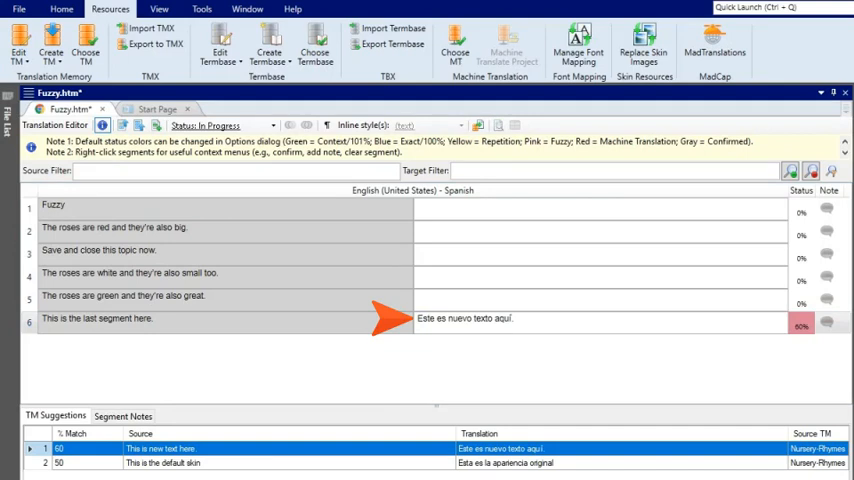
Step: Replace the fuzzy match in segment 6 with "Este es el último segmento aquí."
{"action": "type", "text": "Este es el último segmento aquí."}
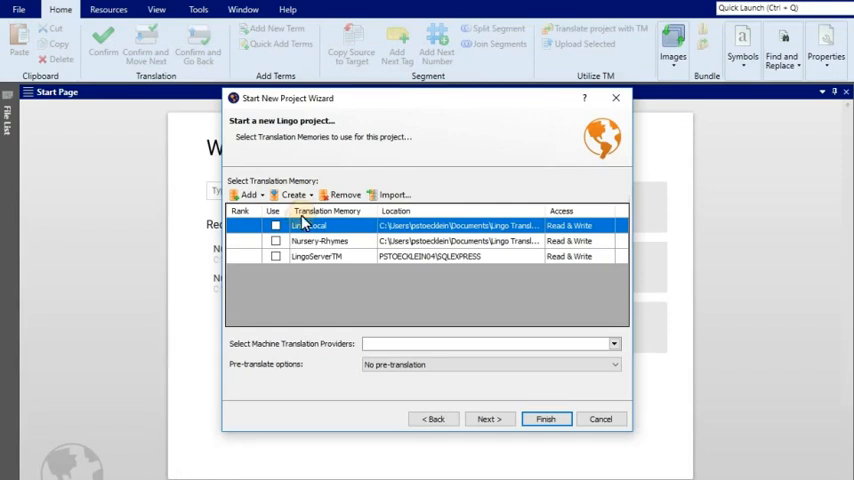
Step: Use Nursery-Rhymes in the new project wizard and choose Pre-translate with TM
{"action": "left_click", "coordinate": [276, 240]}
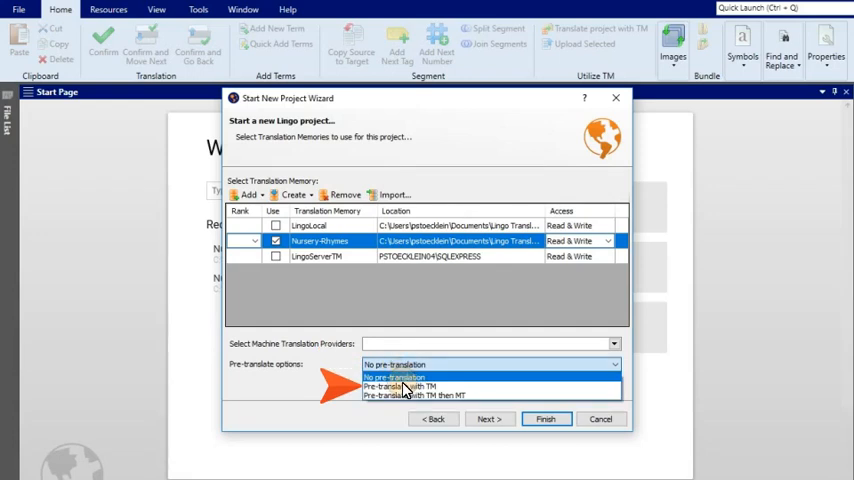
{"action": "left_click", "coordinate": [544, 420]}
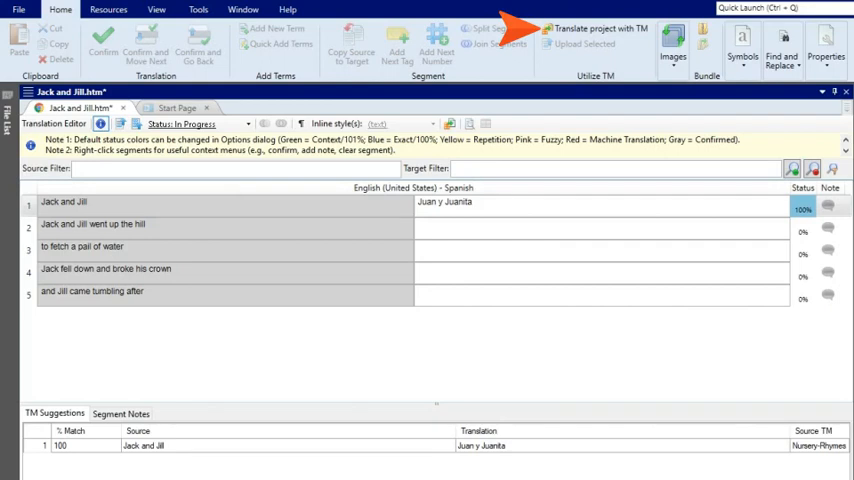
Step: Translate the whole Jack and Jill project with TM, generating the statistics report, and return to the document
{"action": "left_click", "coordinate": [600, 28]}
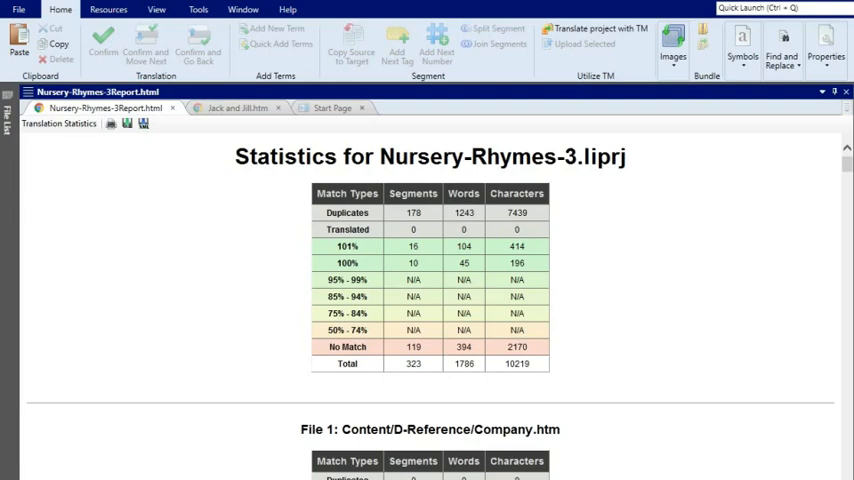
{"action": "left_click", "coordinate": [236, 108]}
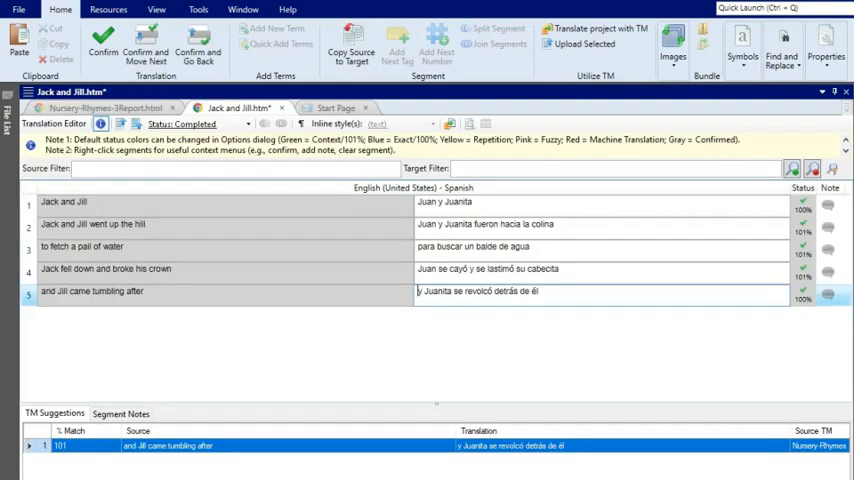